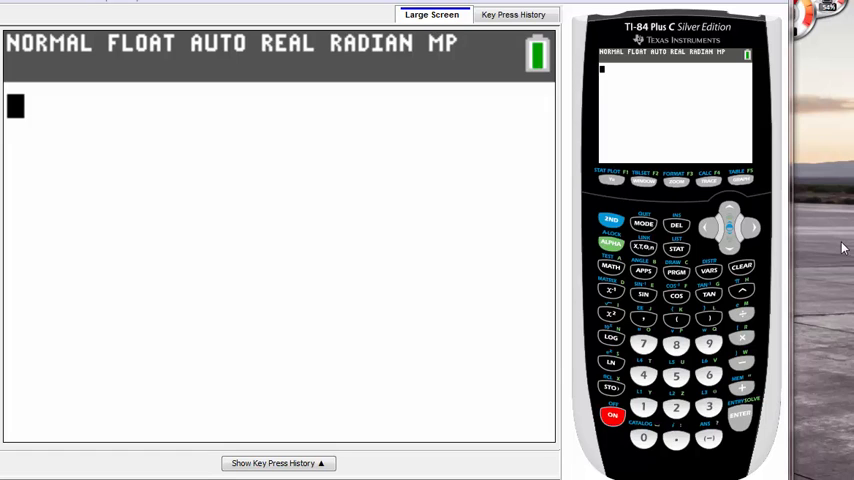
mouse_move(684, 252)
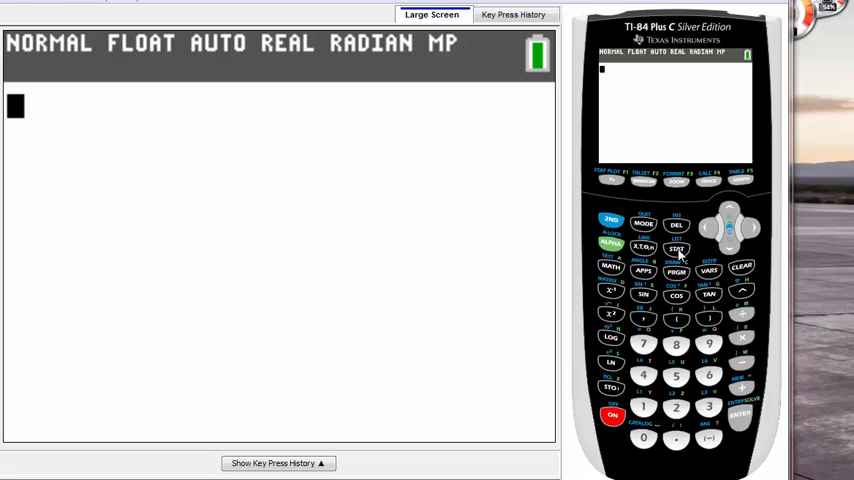
- Enter 26, 30, 25, 36 and 40 into list L1 via the STAT list editor
click(676, 250)
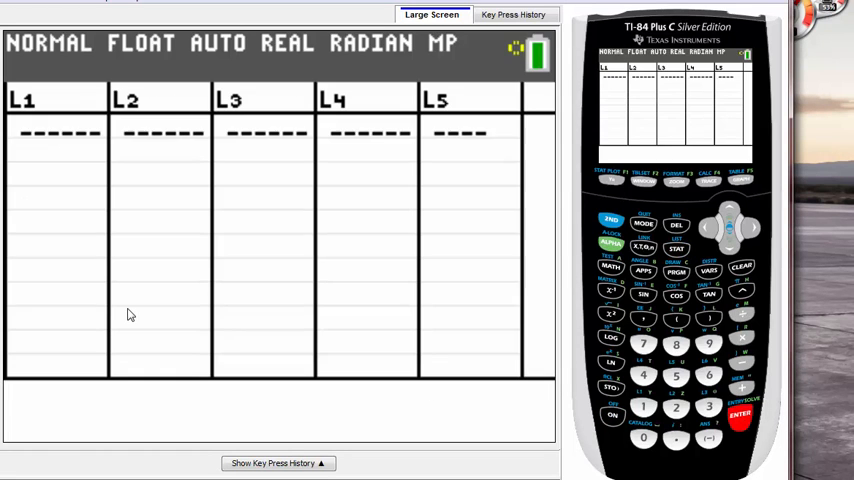
click(58, 132)
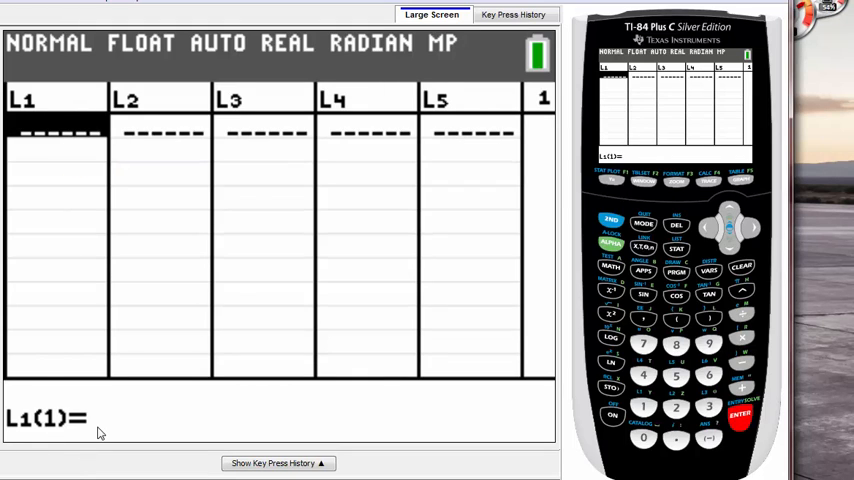
mouse_move(280, 304)
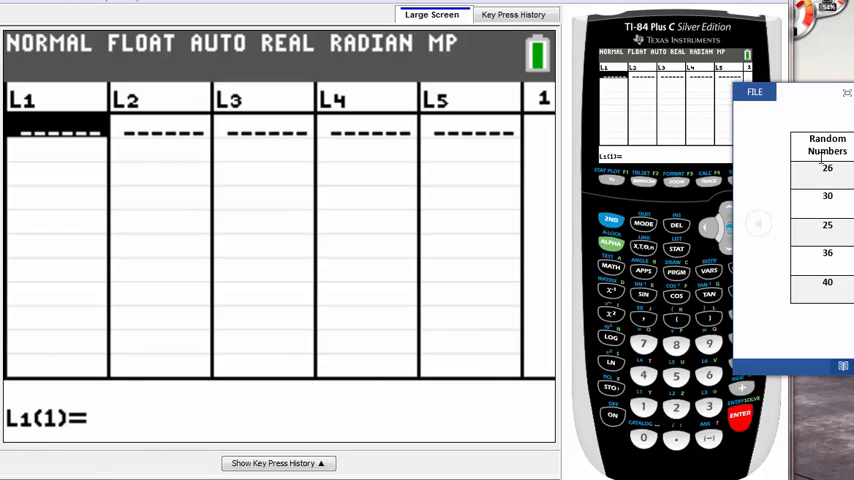
mouse_move(408, 192)
text(26)
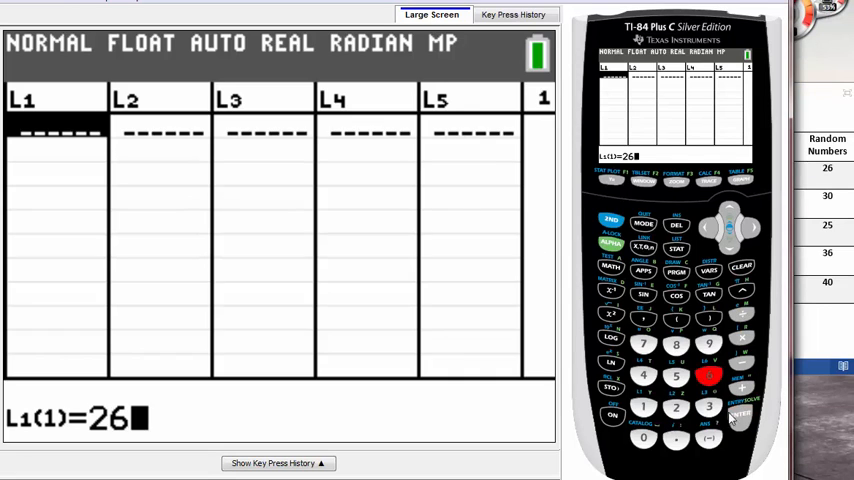
click(738, 414)
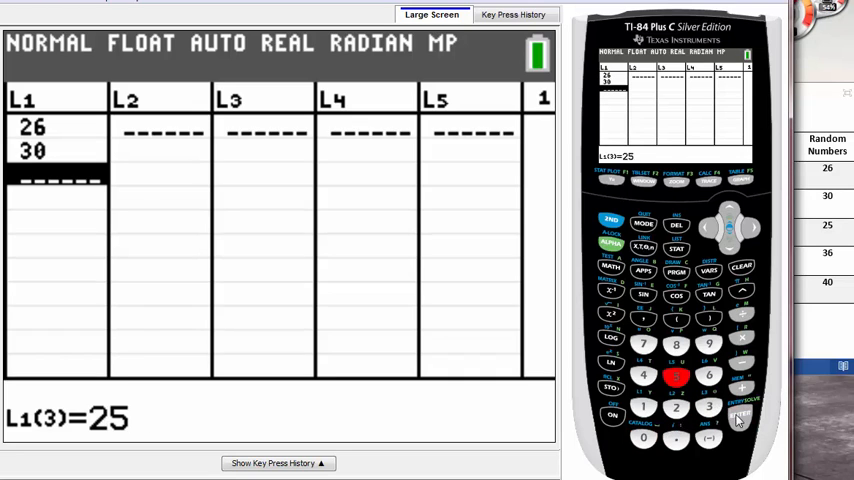
click(708, 404)
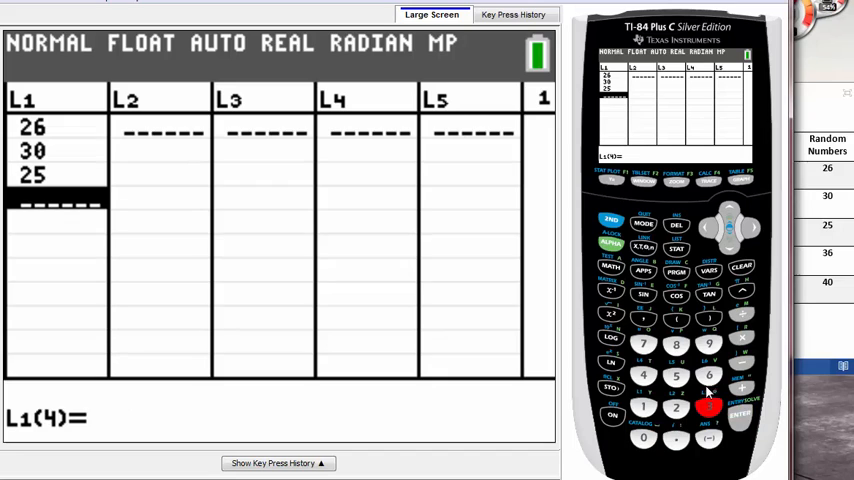
click(740, 416)
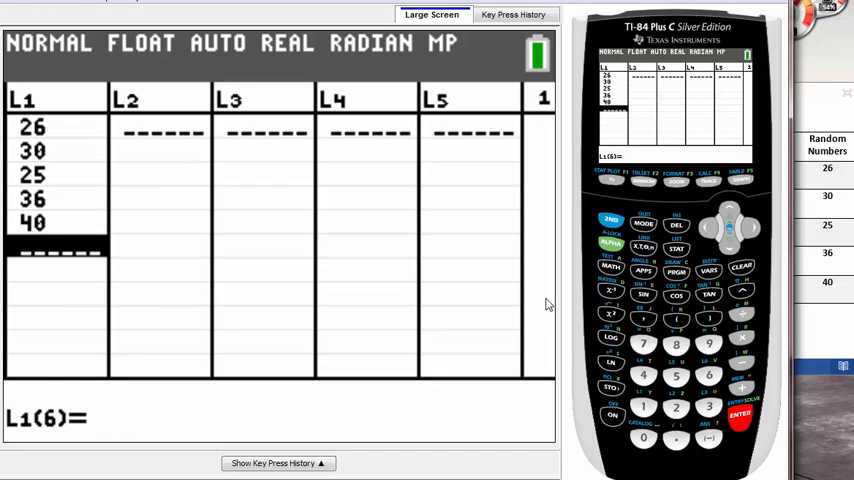
mouse_move(544, 304)
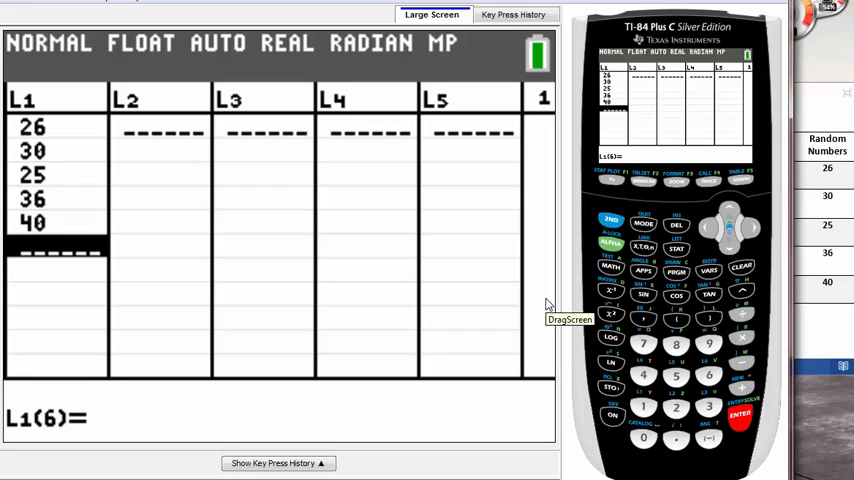
mouse_move(548, 304)
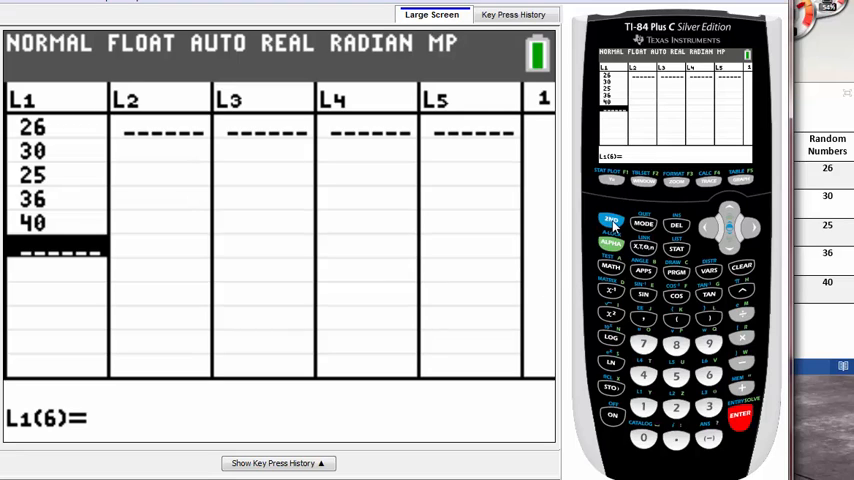
mouse_move(612, 228)
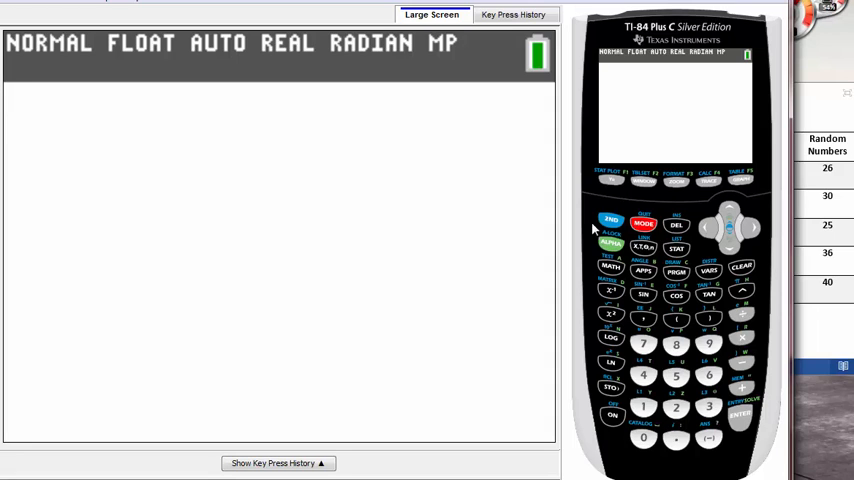
- Bring up the STAT list operations menu and highlight 2:SortA(
click(676, 248)
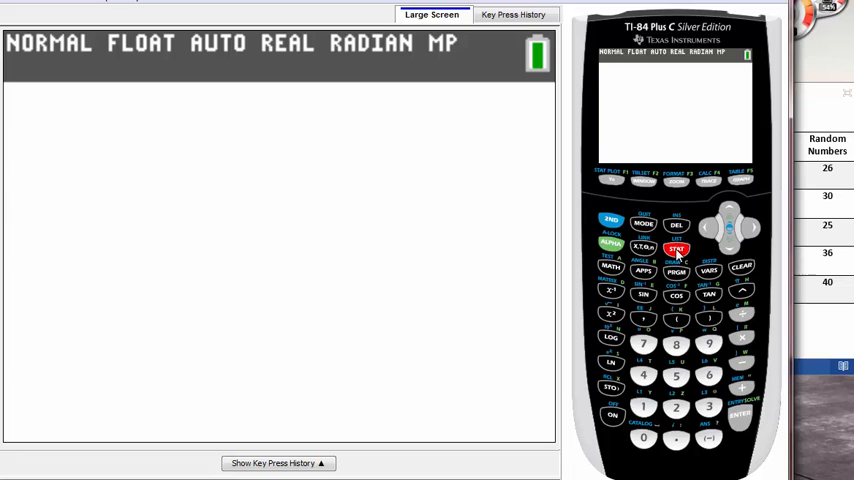
click(676, 248)
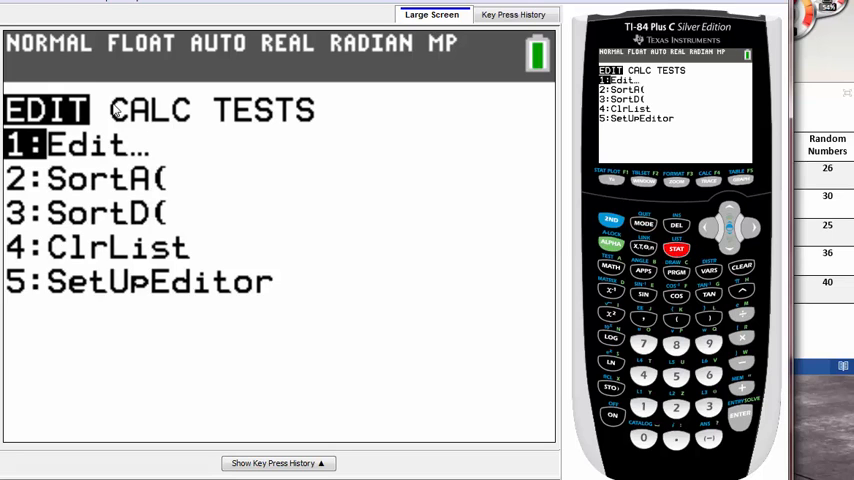
mouse_move(316, 276)
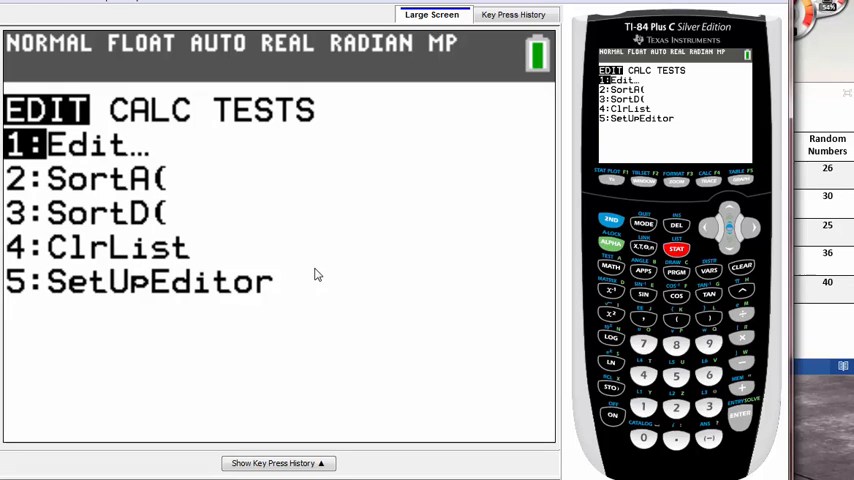
mouse_move(144, 152)
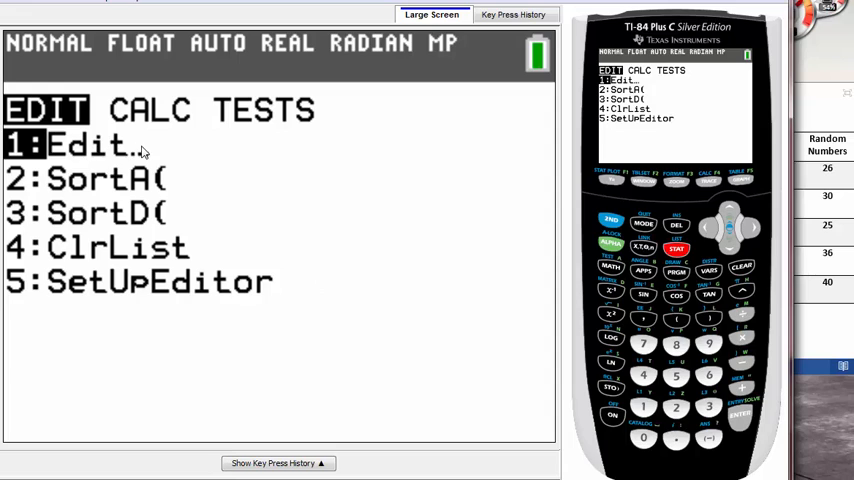
mouse_move(308, 152)
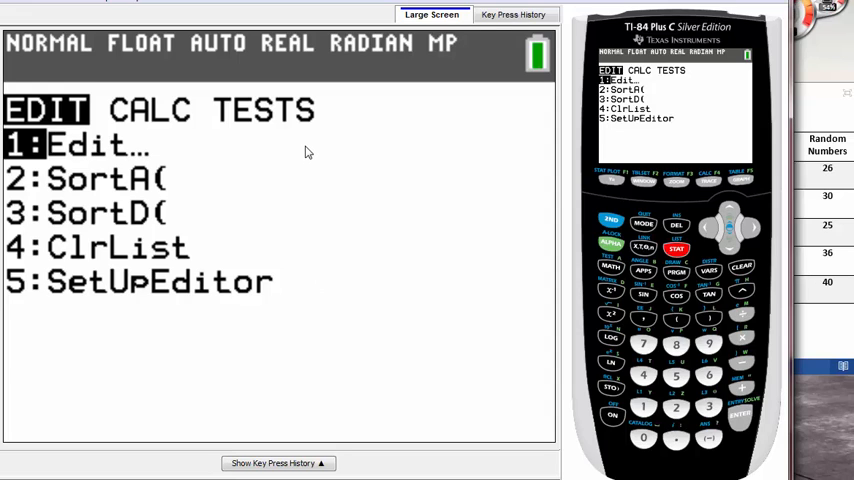
mouse_move(308, 152)
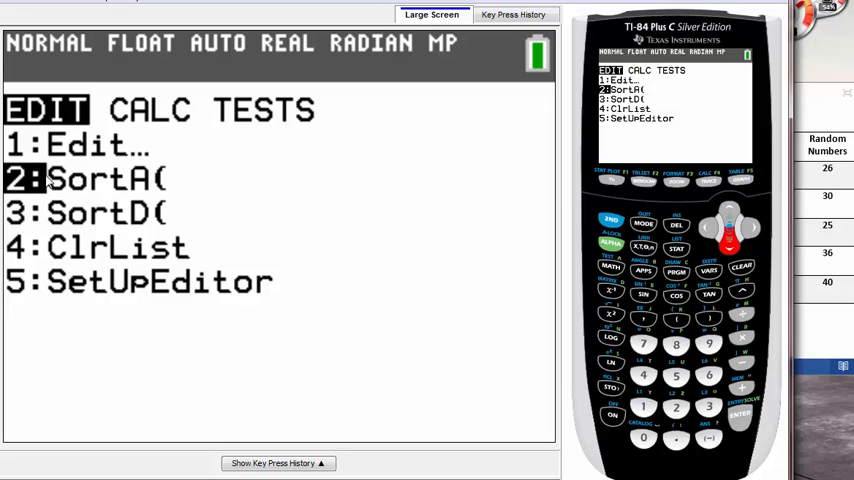
mouse_move(196, 232)
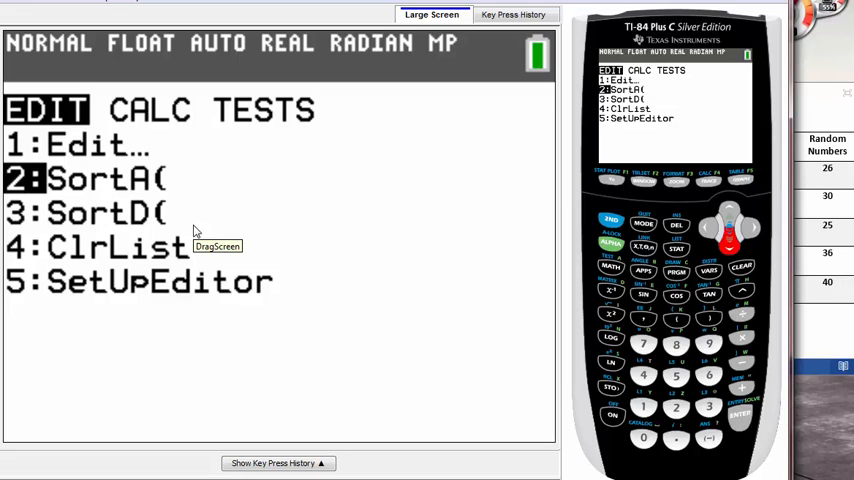
mouse_move(196, 230)
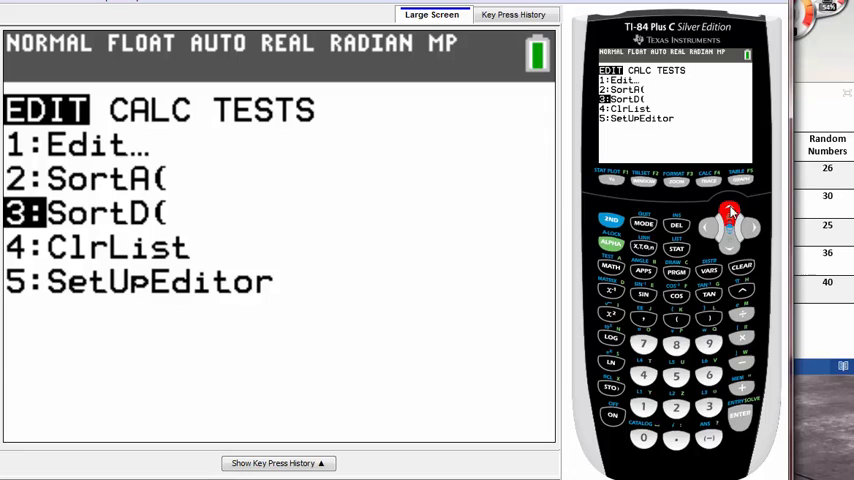
click(728, 212)
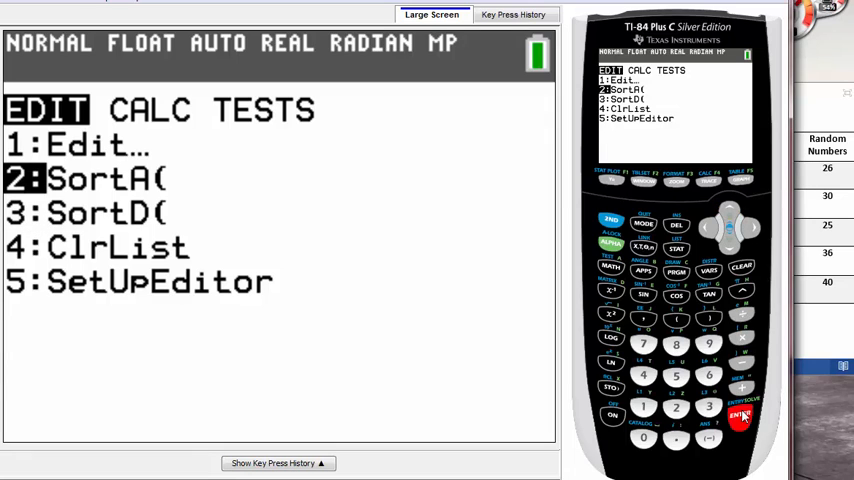
- Run SortA(L1) on the home screen so it reports Done
click(740, 416)
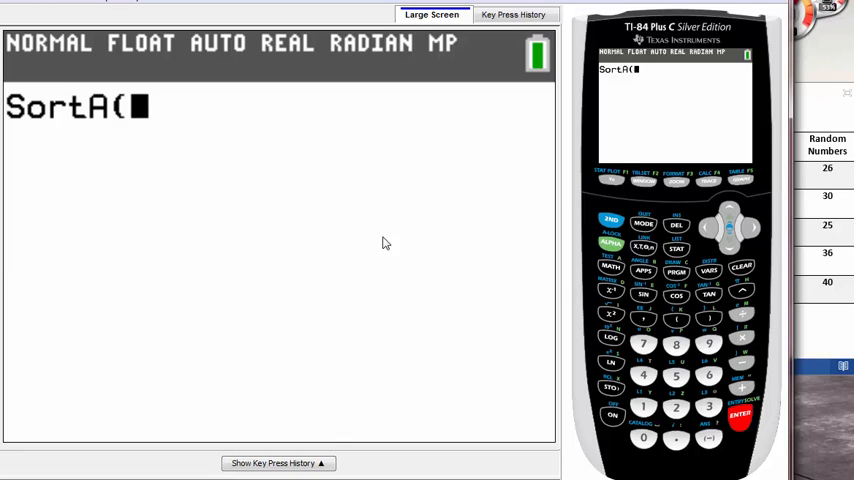
mouse_move(396, 250)
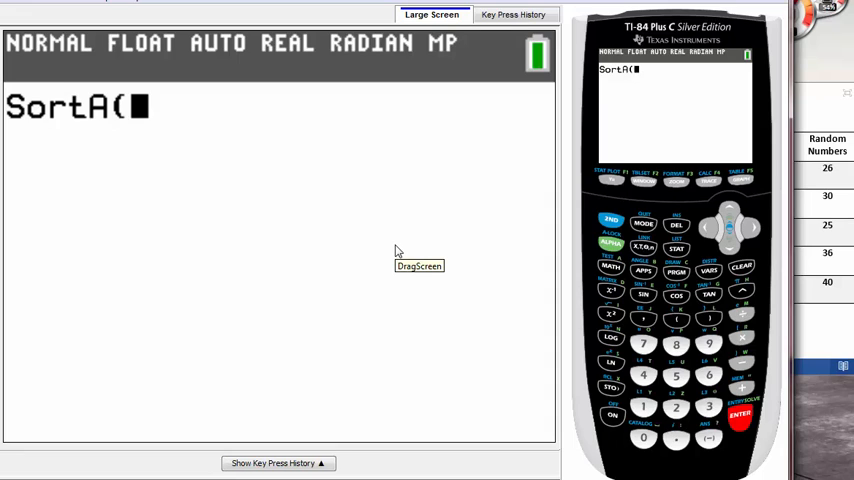
mouse_move(398, 252)
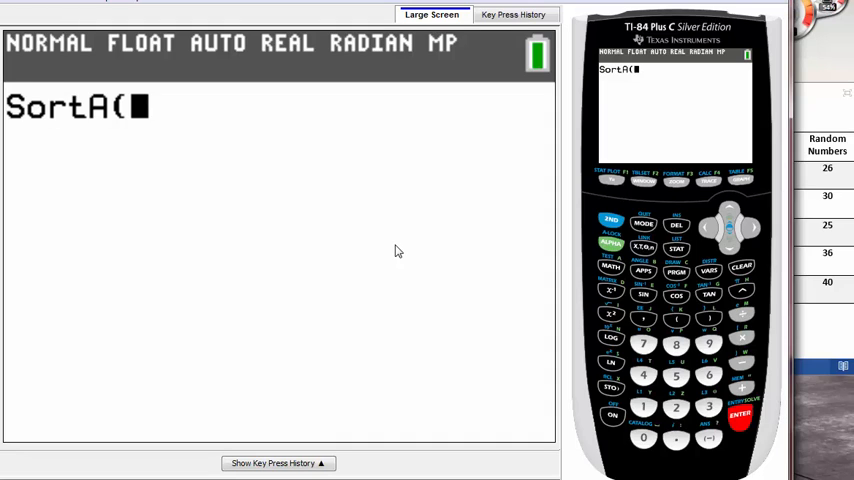
mouse_move(622, 406)
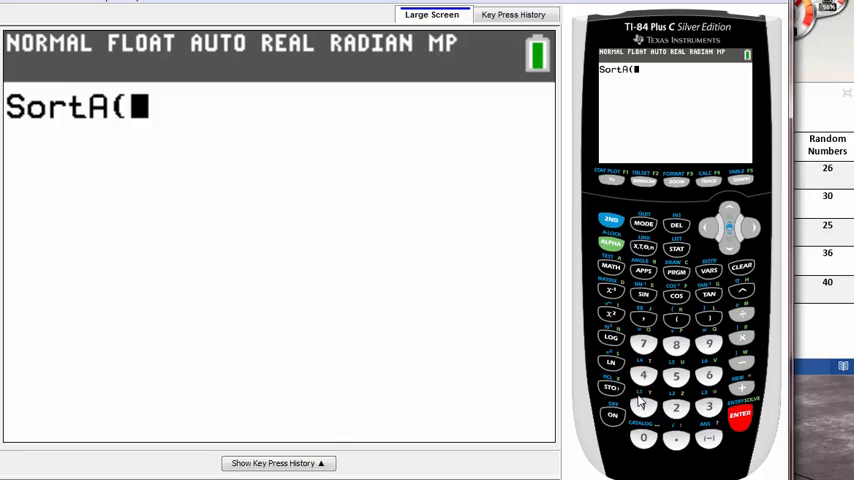
mouse_move(592, 384)
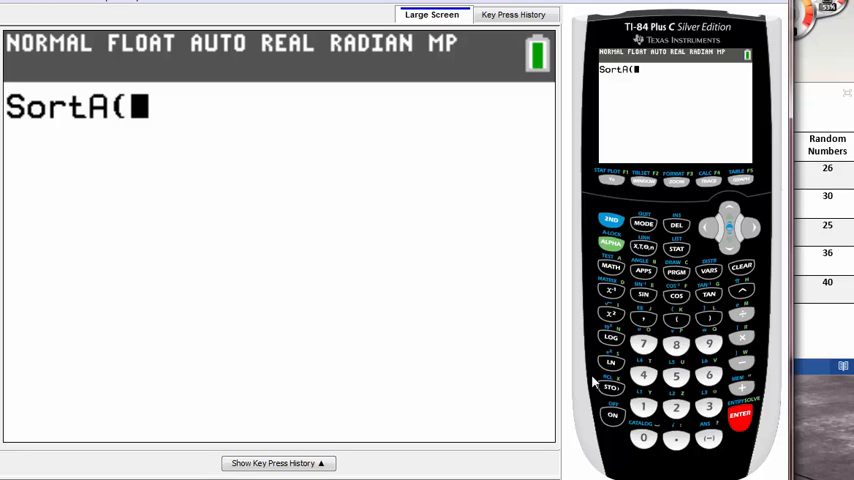
mouse_move(588, 280)
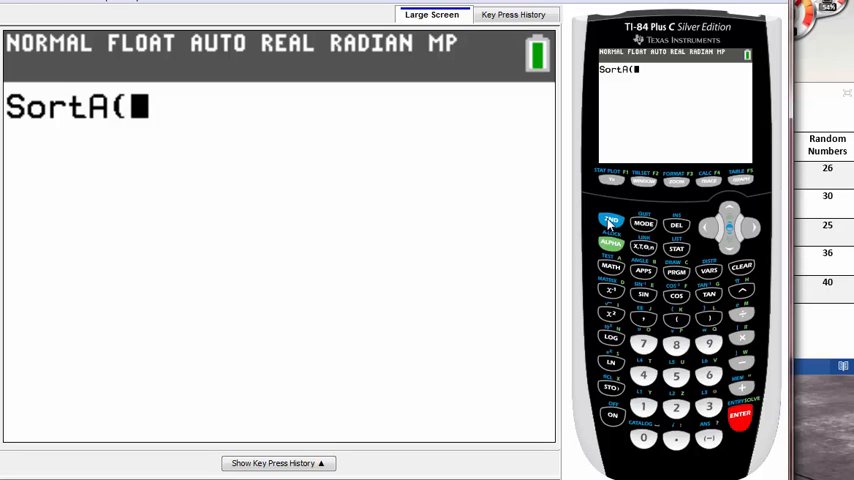
click(612, 220)
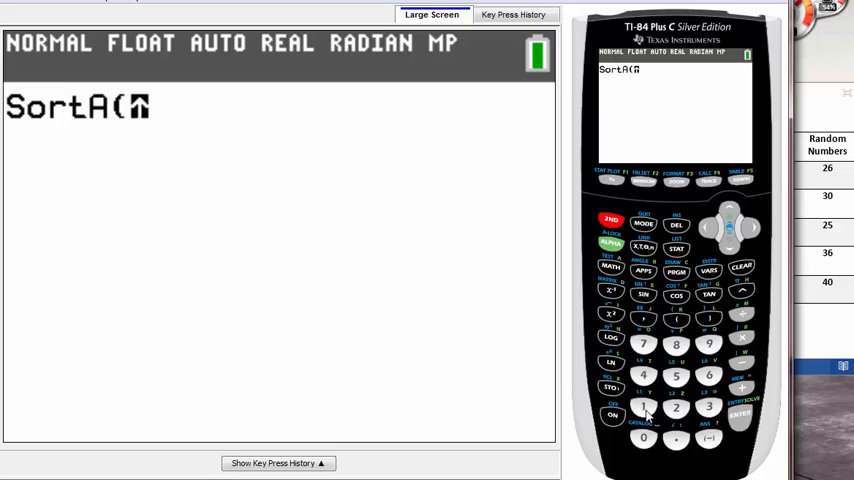
click(644, 408)
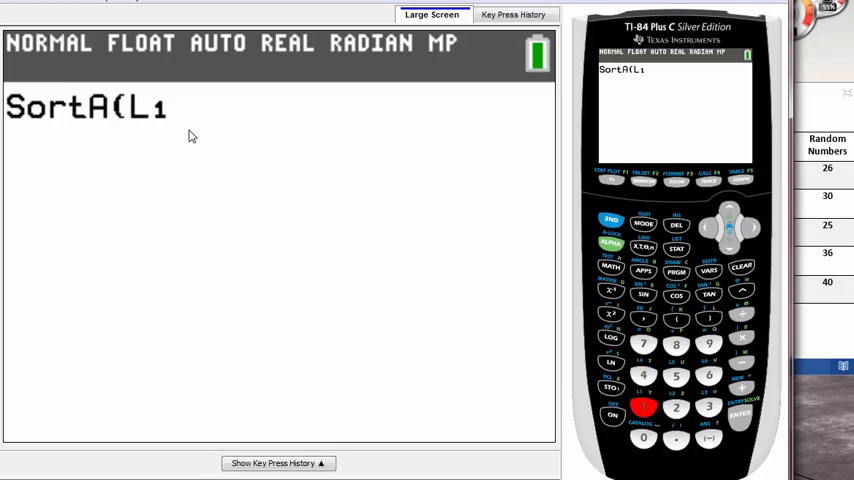
mouse_move(708, 332)
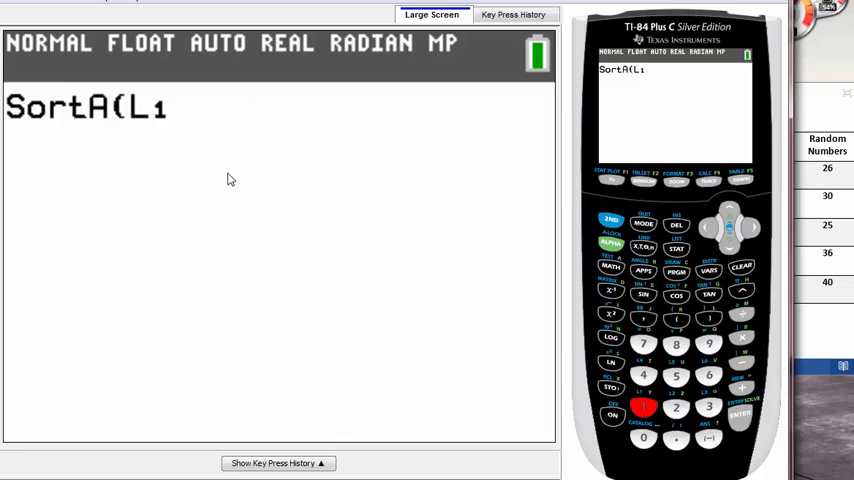
mouse_move(504, 256)
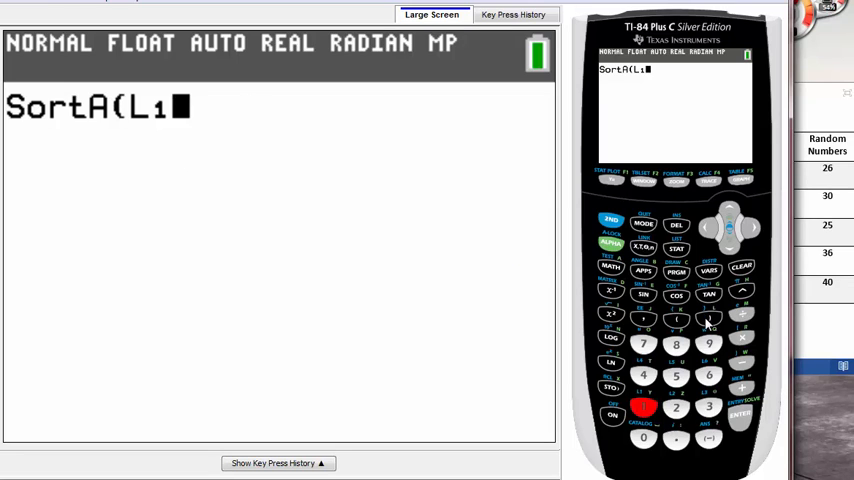
click(708, 318)
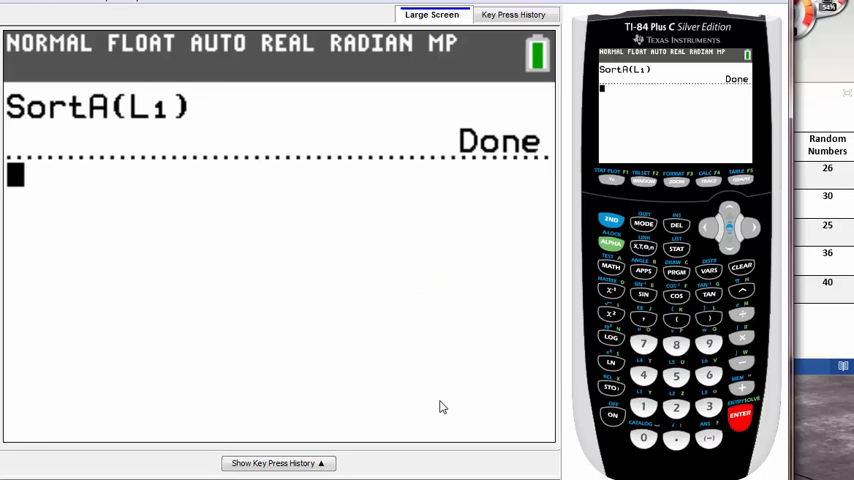
mouse_move(440, 408)
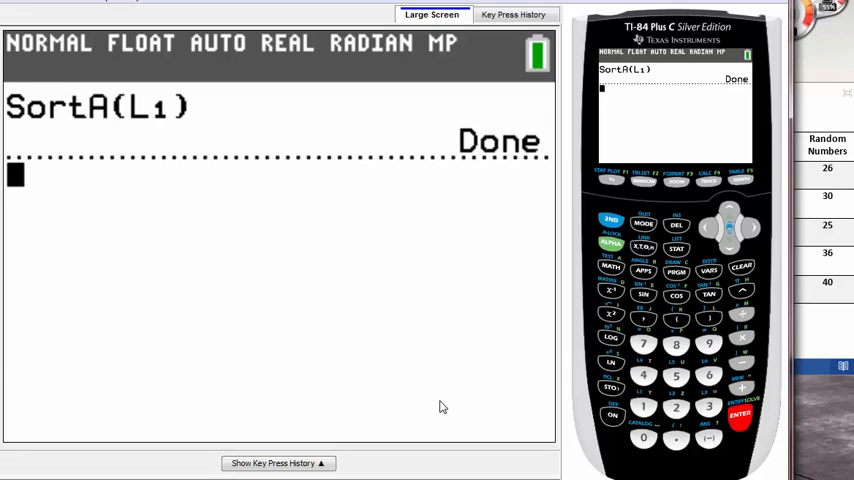
- Reopen the list editor to confirm L1 reads 25, 26, 30, 36, 40
click(676, 246)
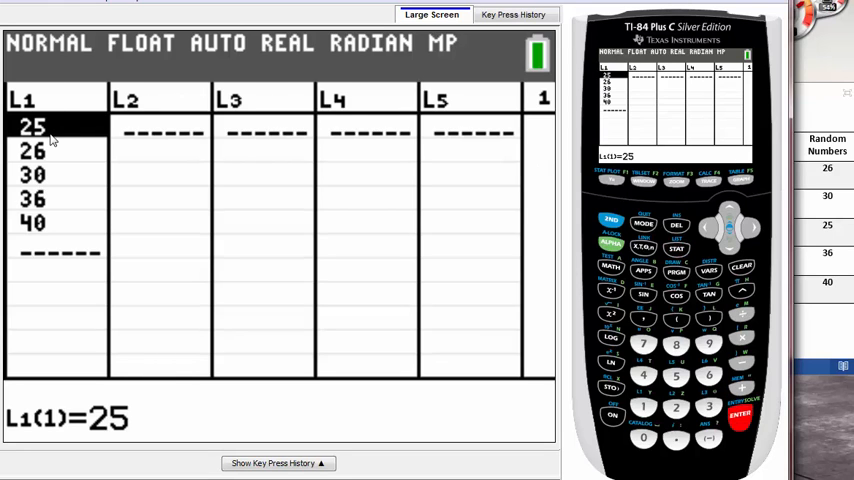
mouse_move(70, 136)
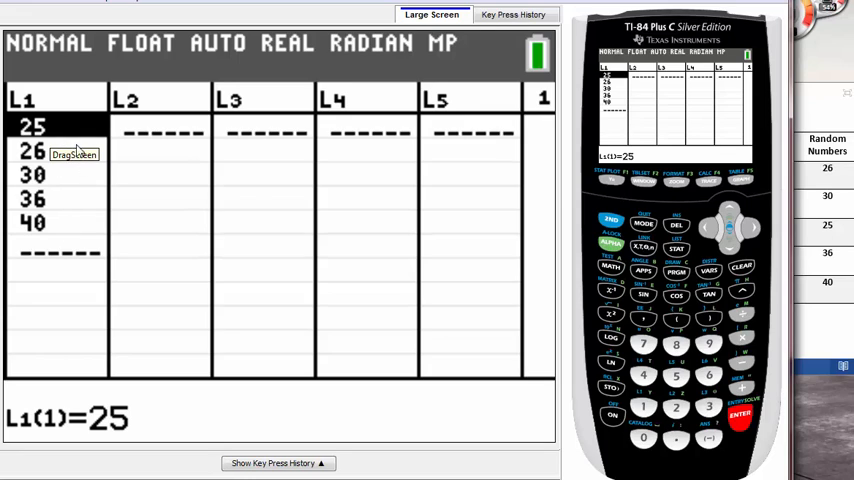
mouse_move(80, 244)
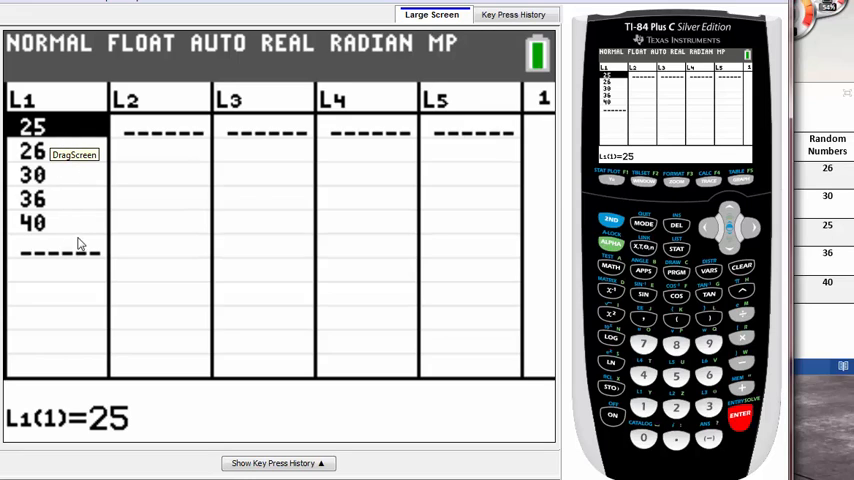
mouse_move(182, 278)
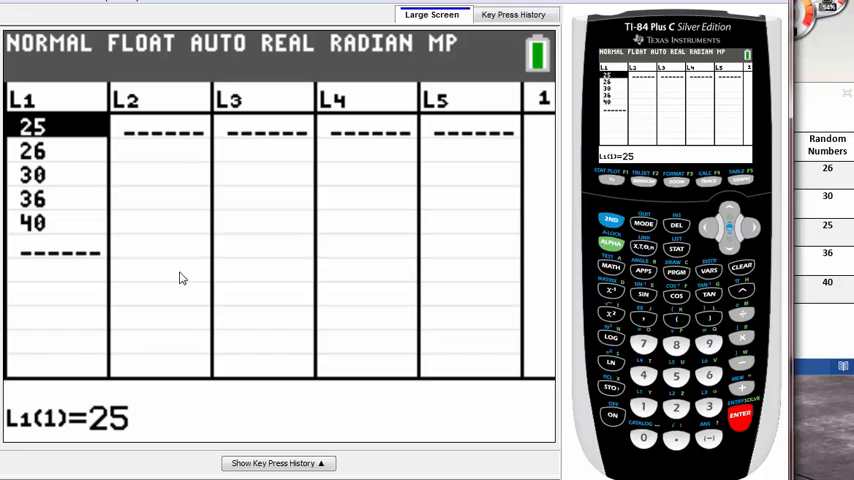